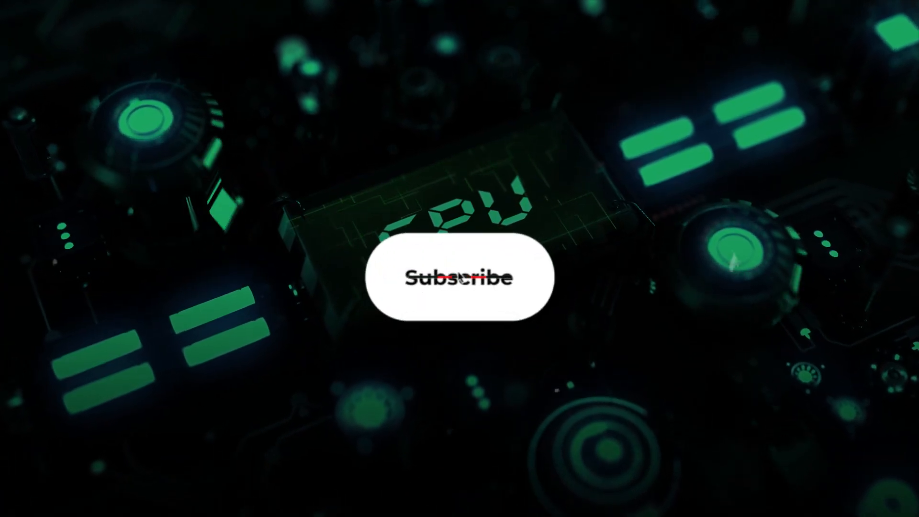
Step: Play the outro where Subscribe becomes Subscribed and the like, dislike and share bar expands
{"action": "left_click", "coordinate": [460, 278]}
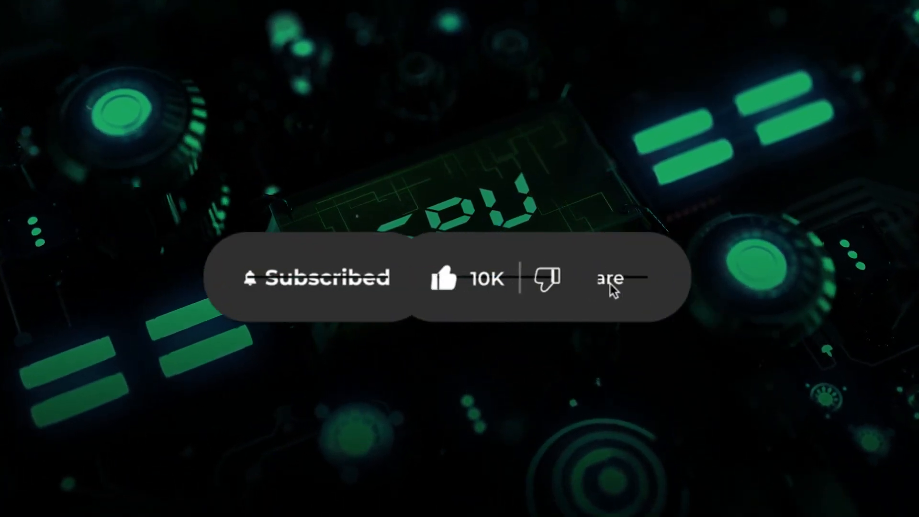